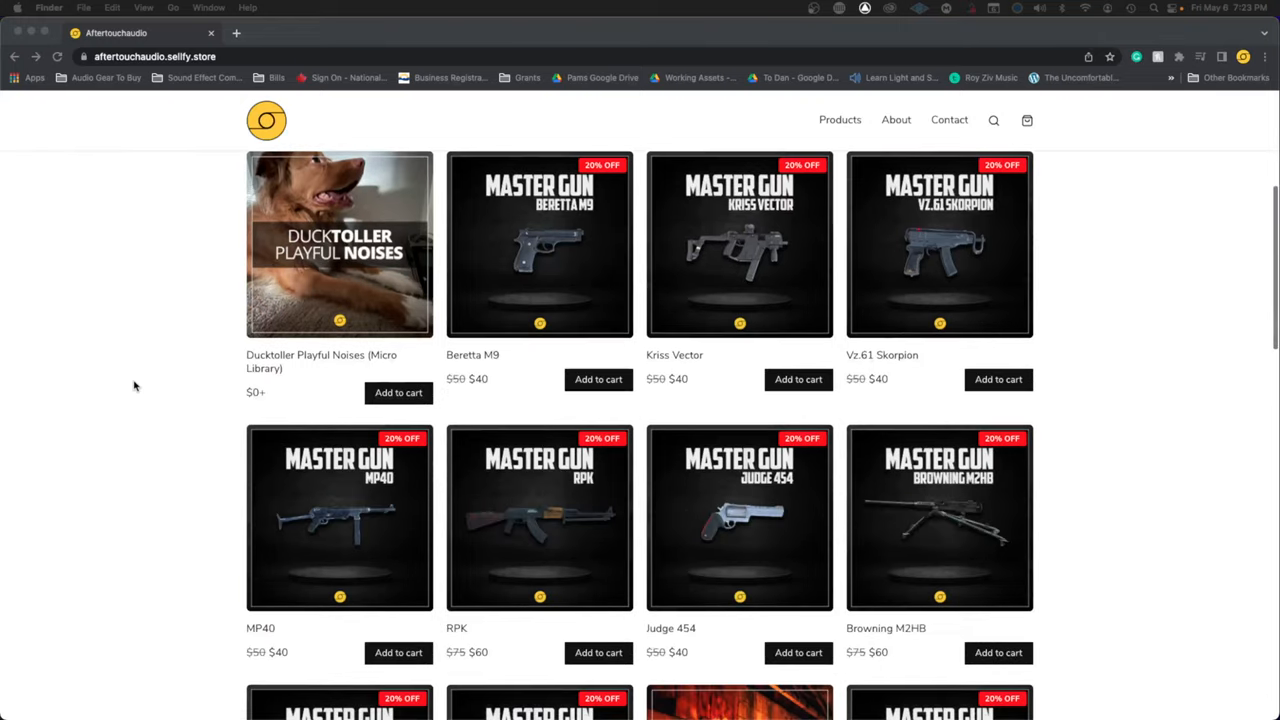
Scroll the Aftertouch Audio Sellfy store page down through the sound library product grid.
scroll(down, 3)
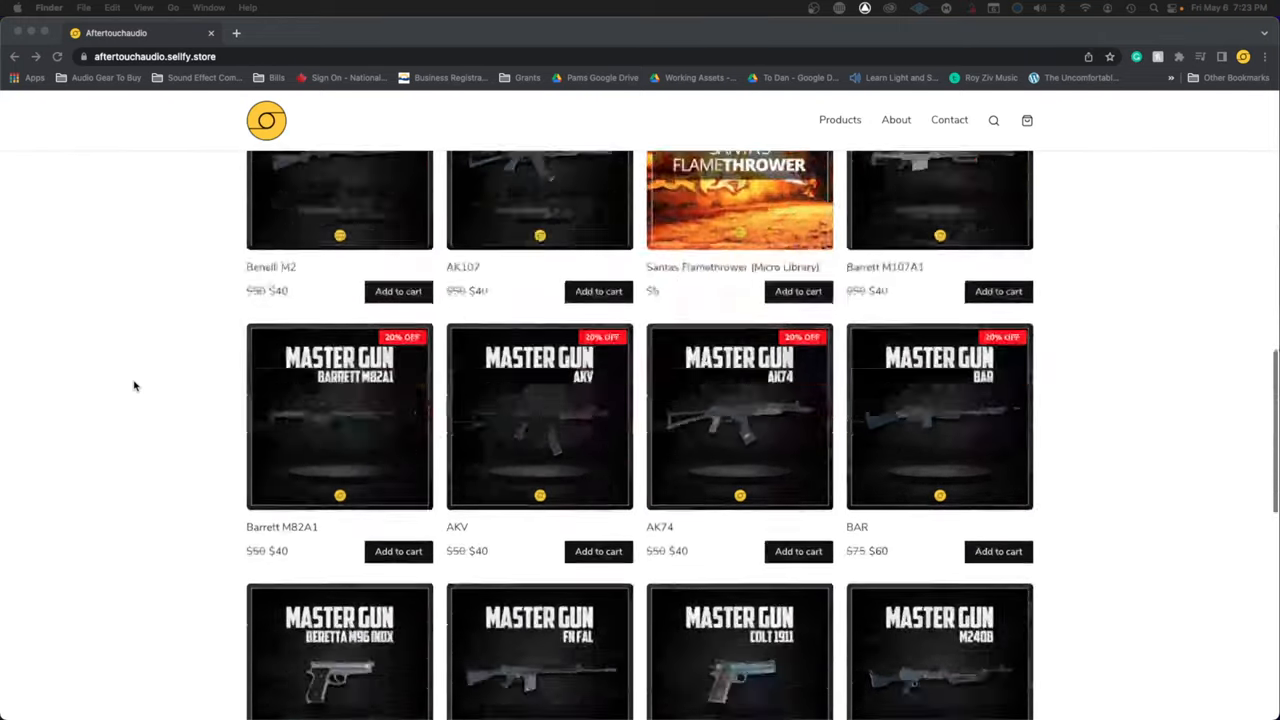
scroll(down, 3)
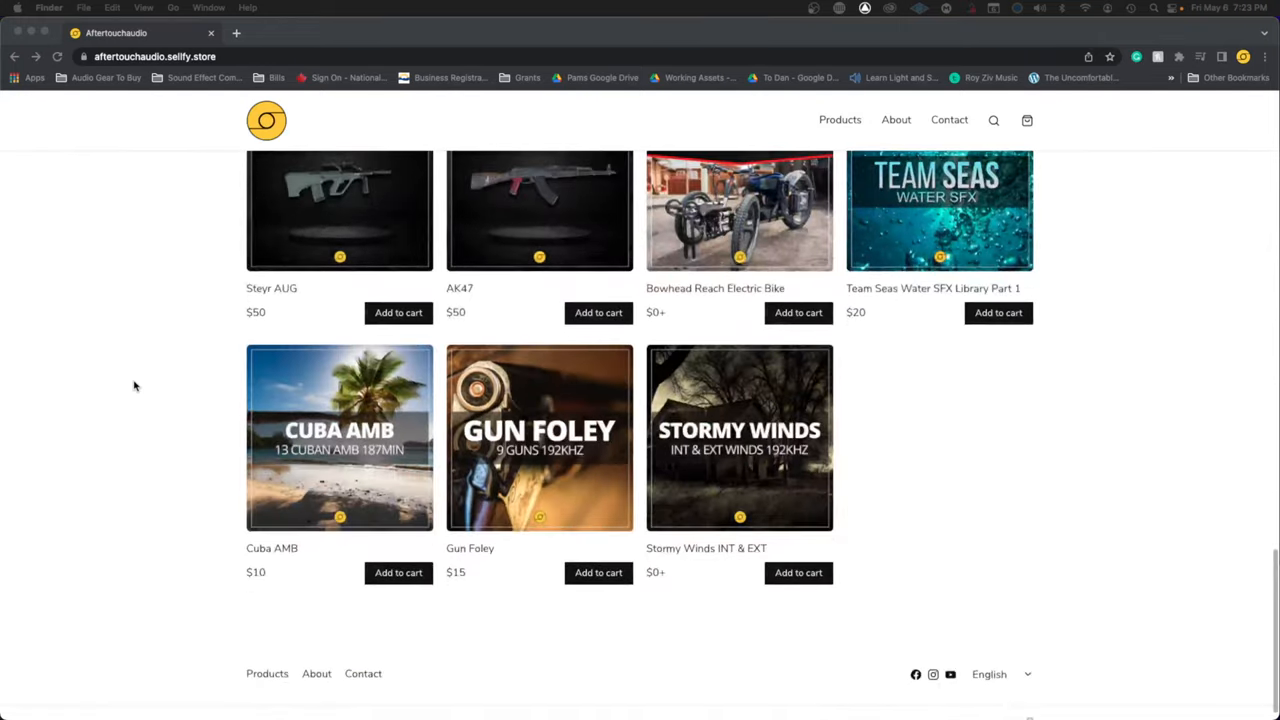
scroll(up, 3)
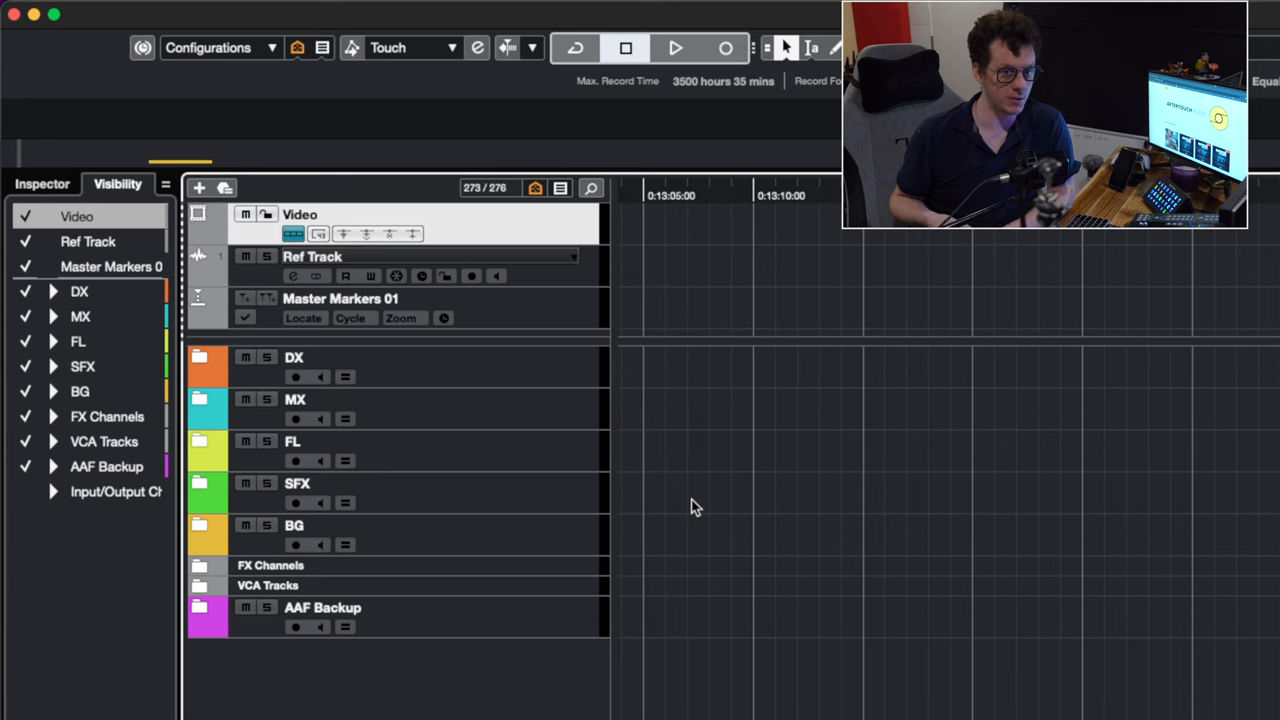
mouse_move(716, 280)
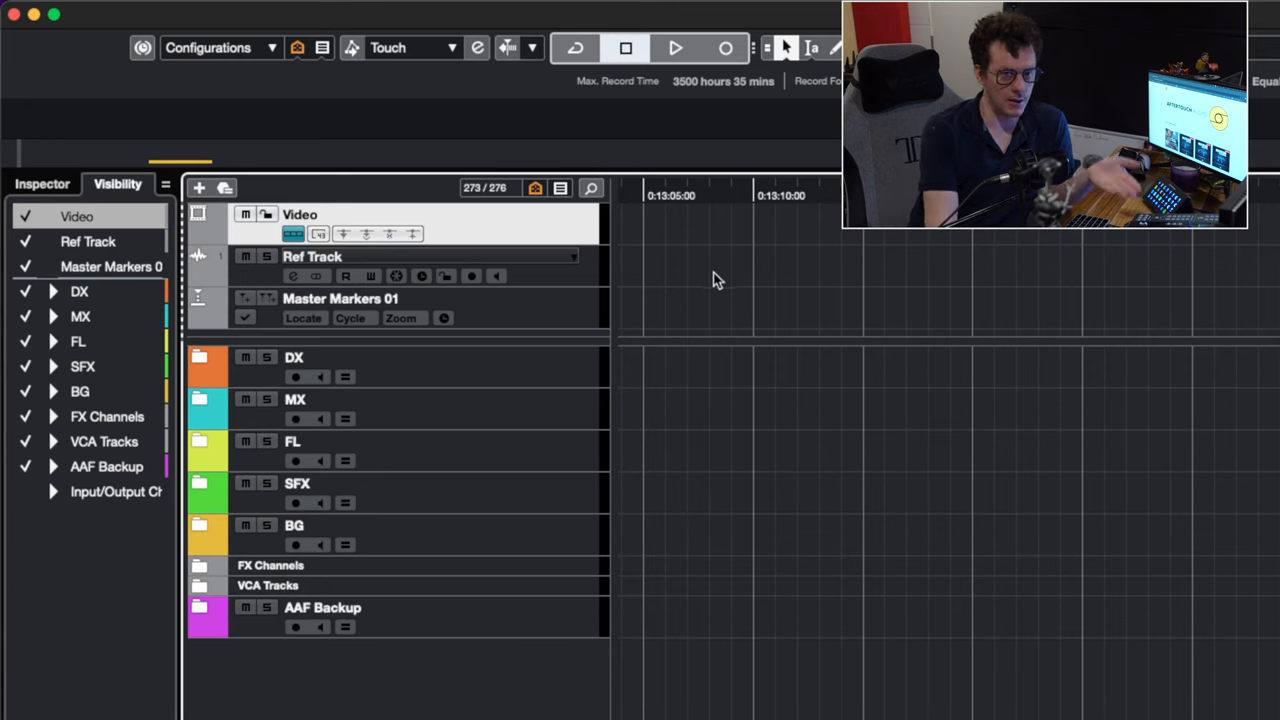
mouse_move(730, 264)
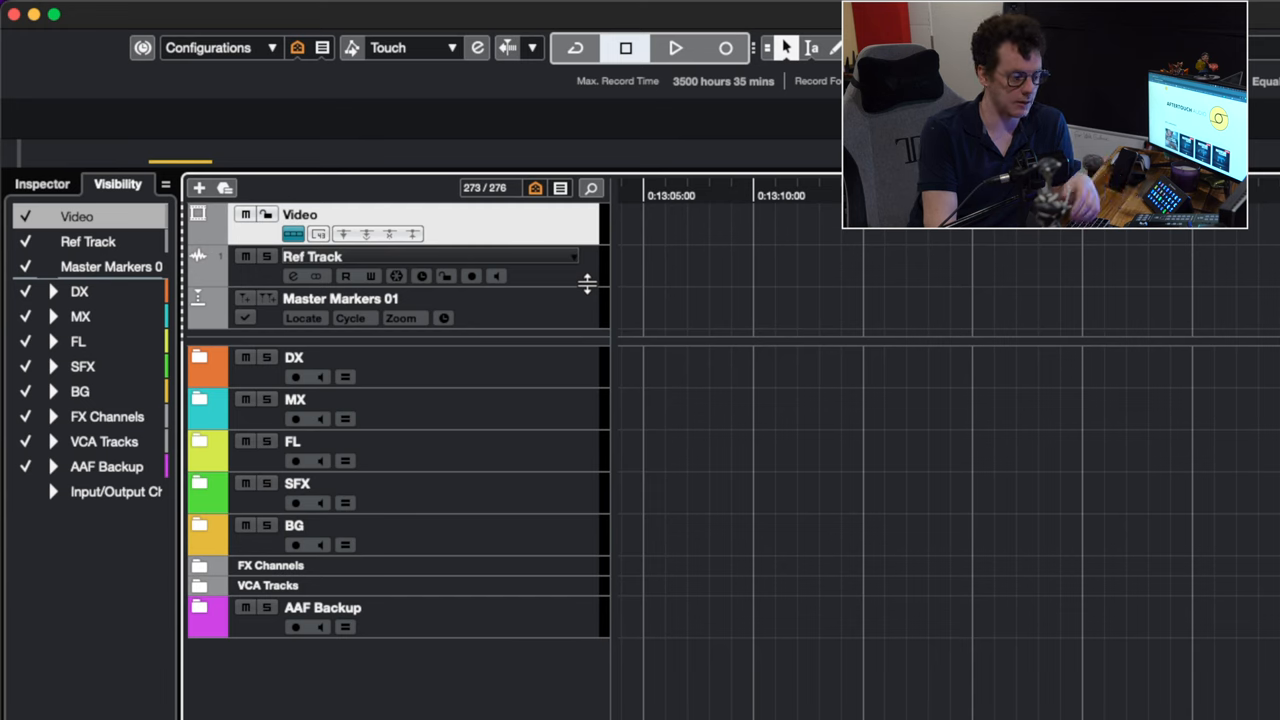
mouse_move(596, 284)
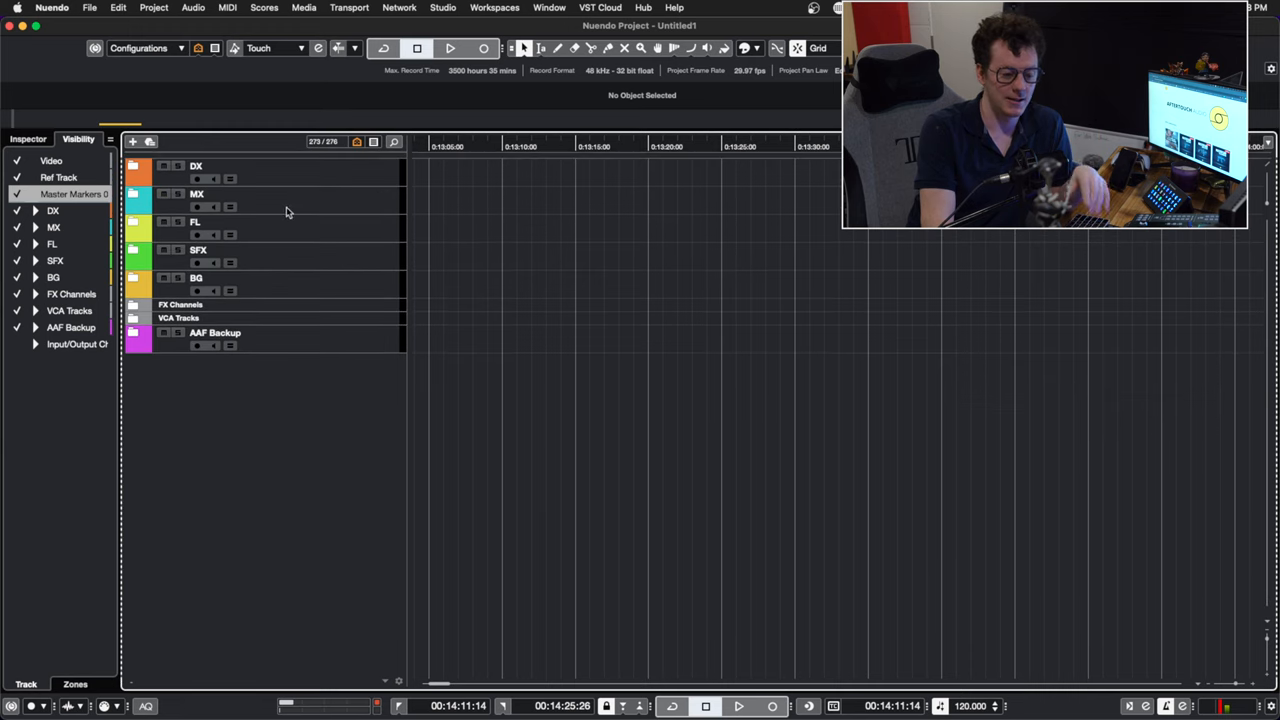
click(196, 194)
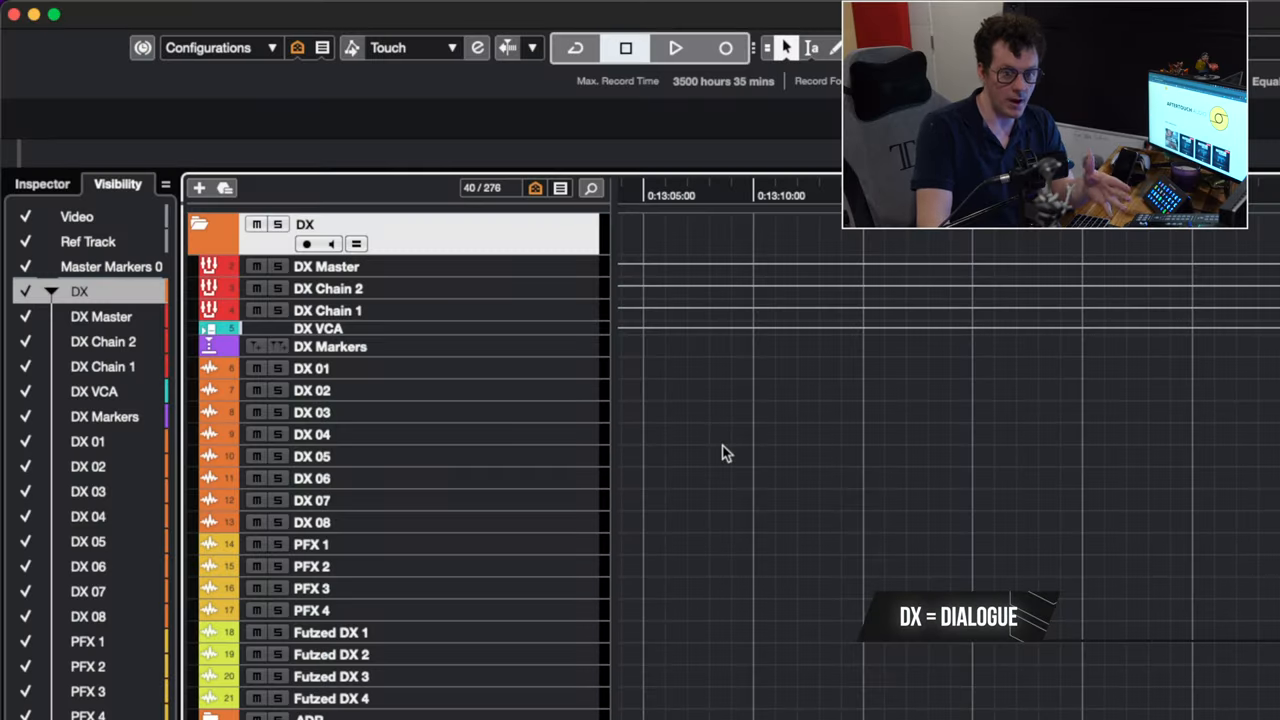
mouse_move(452, 278)
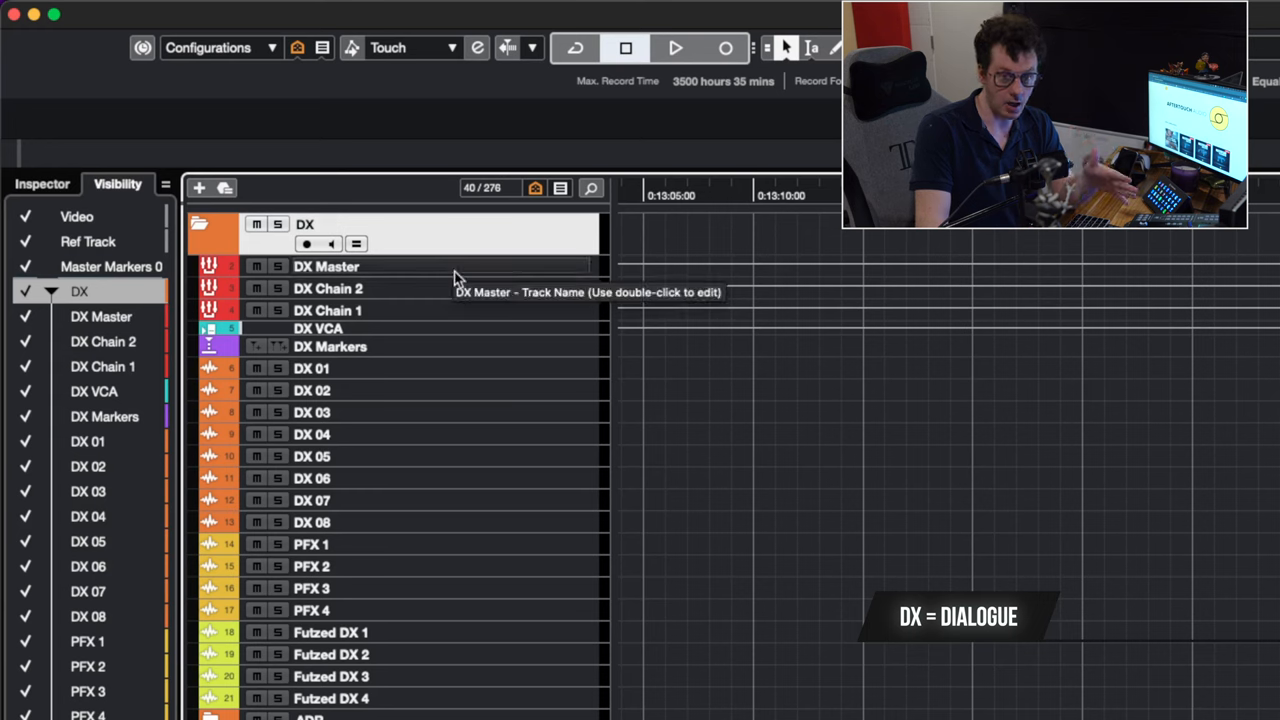
mouse_move(462, 310)
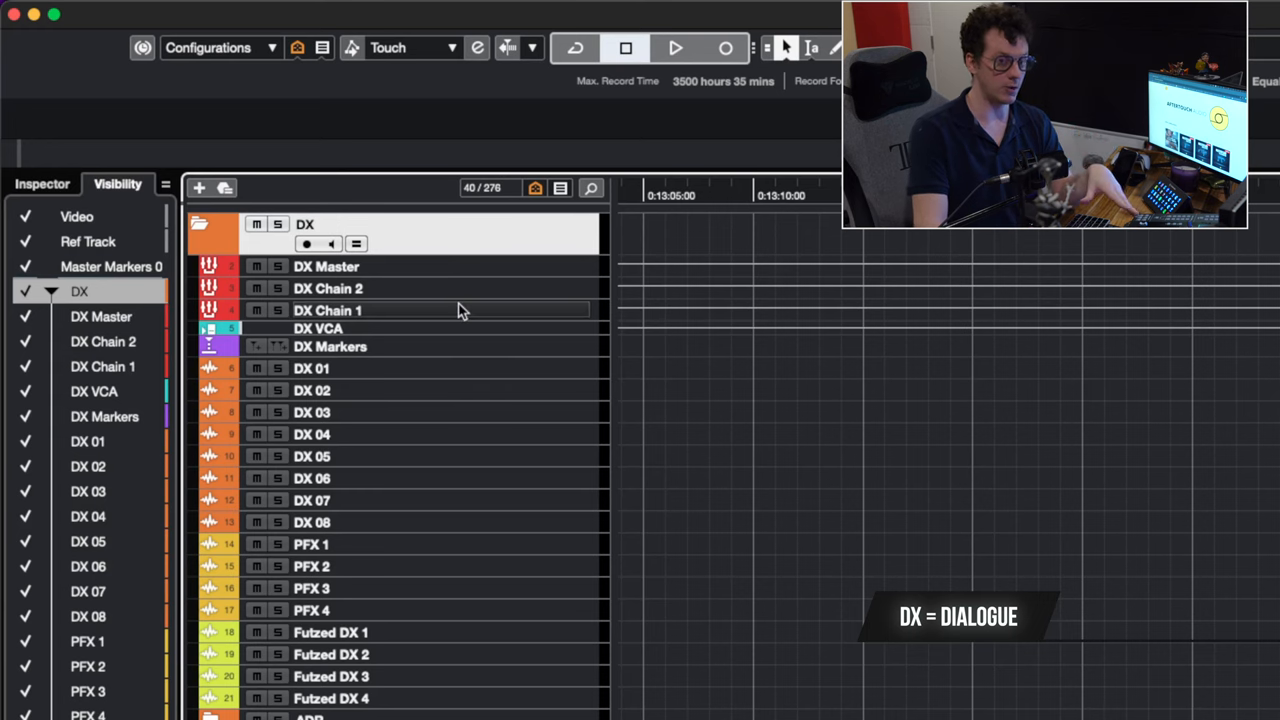
mouse_move(460, 310)
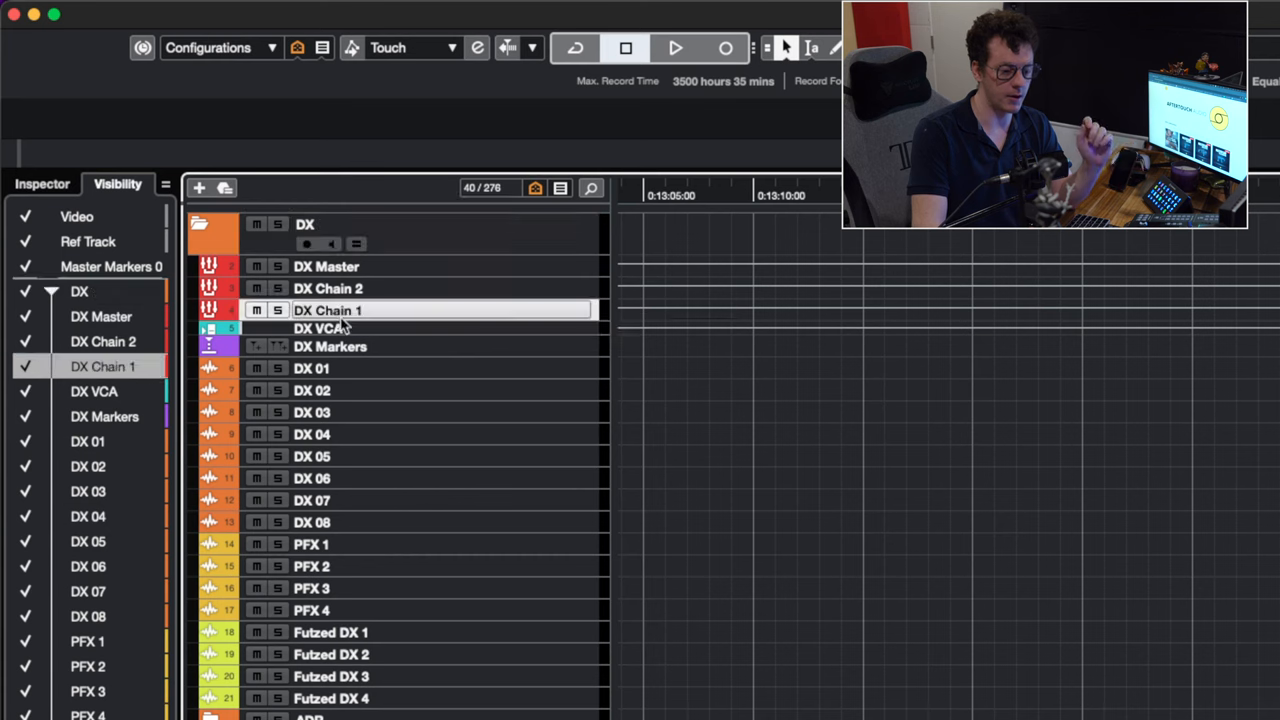
mouse_move(328, 310)
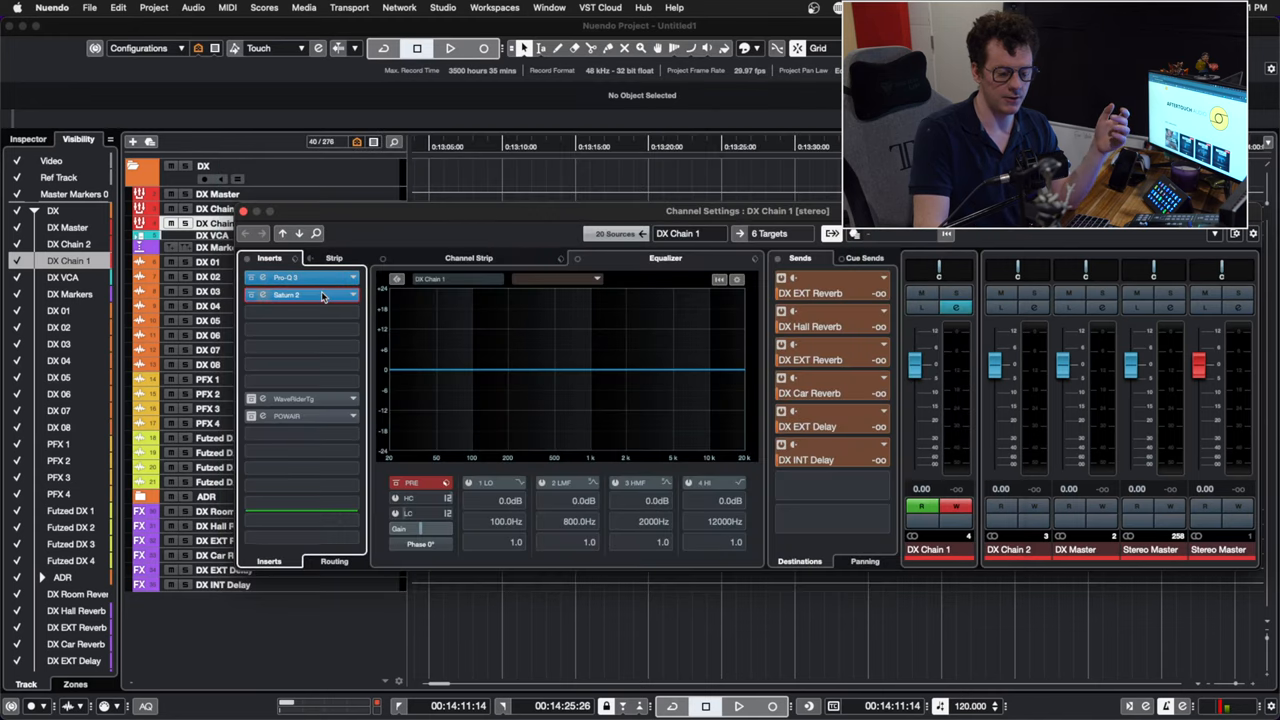
Bring up the Saturn 2 saturator editor and the following insert's plugin window on DX Chain 1.
click(288, 294)
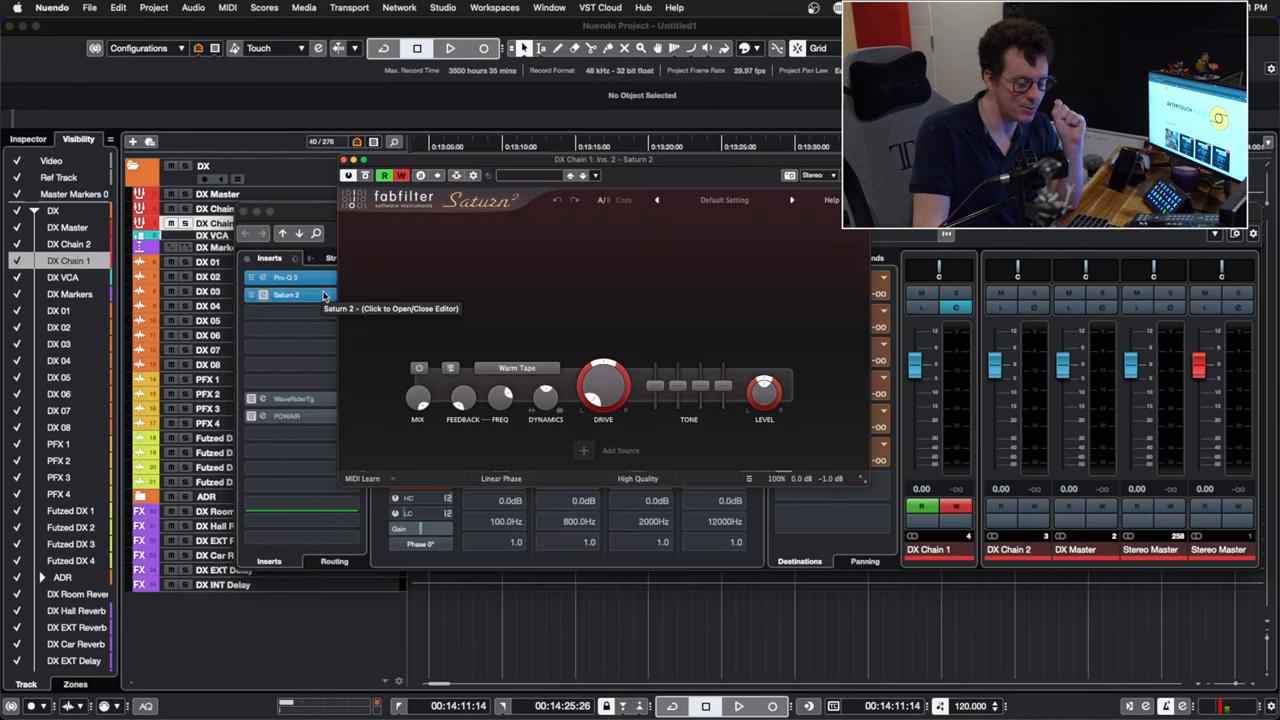
mouse_move(530, 356)
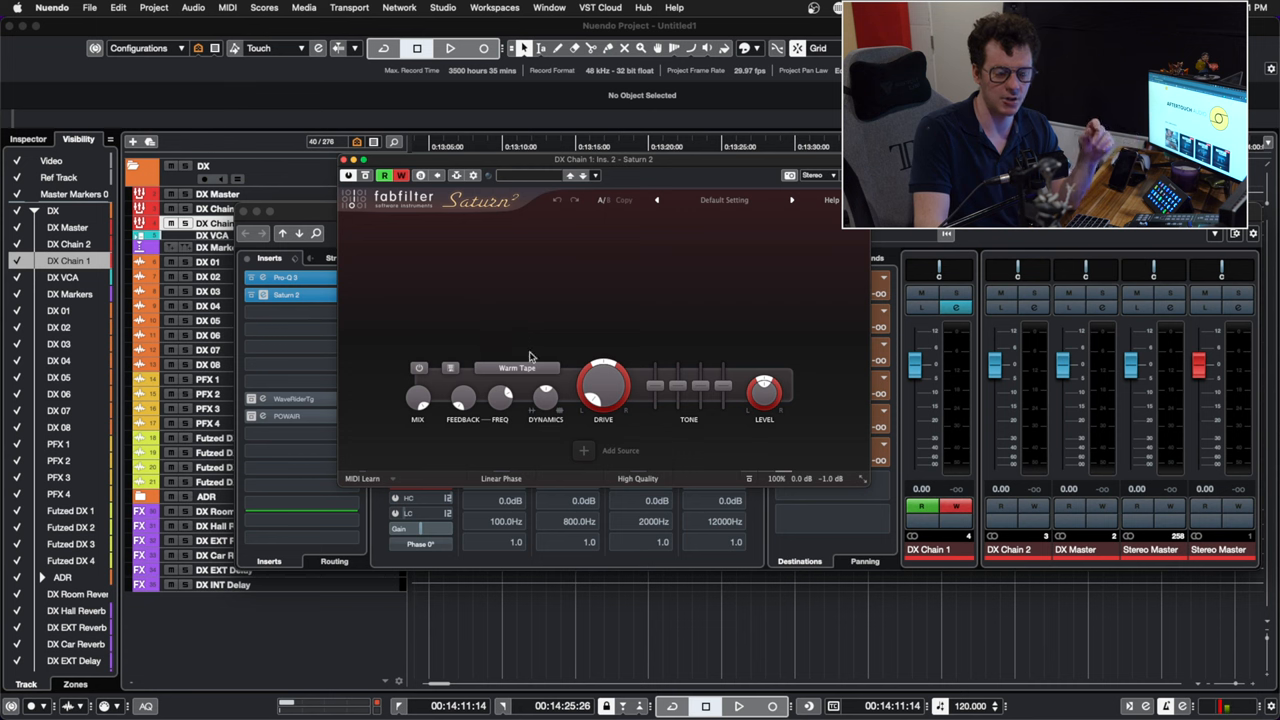
mouse_move(604, 388)
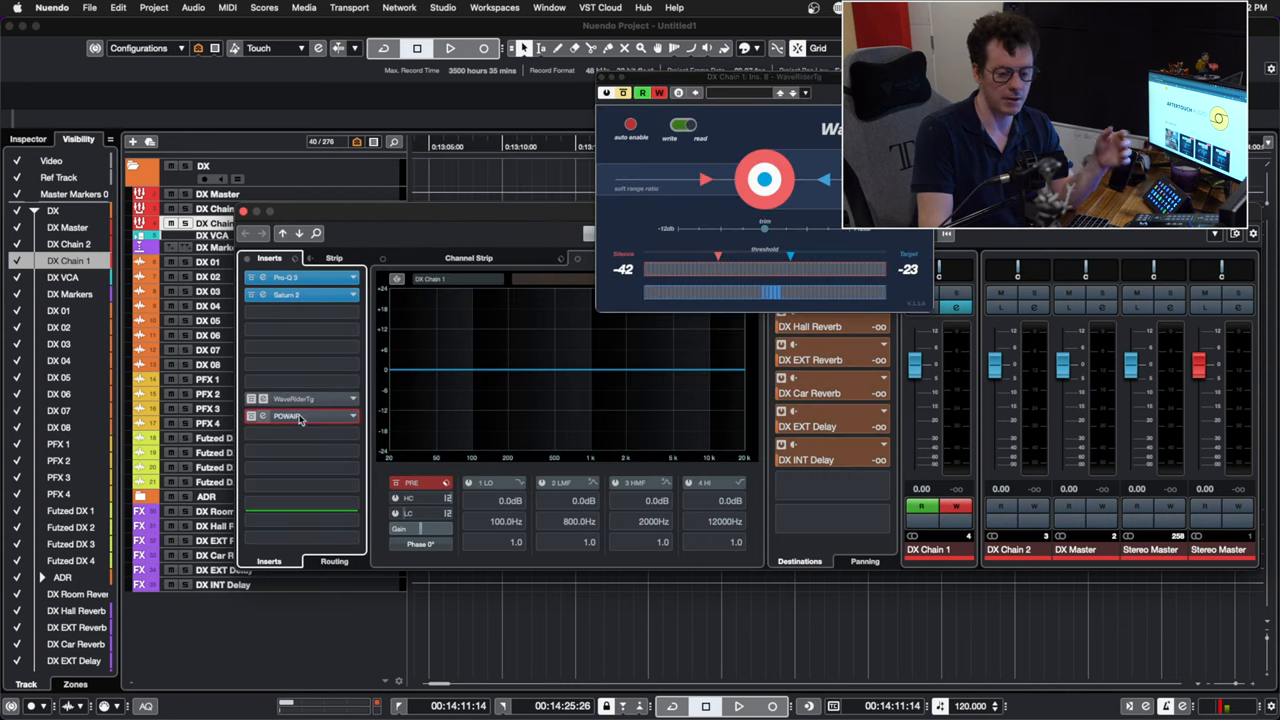
click(290, 416)
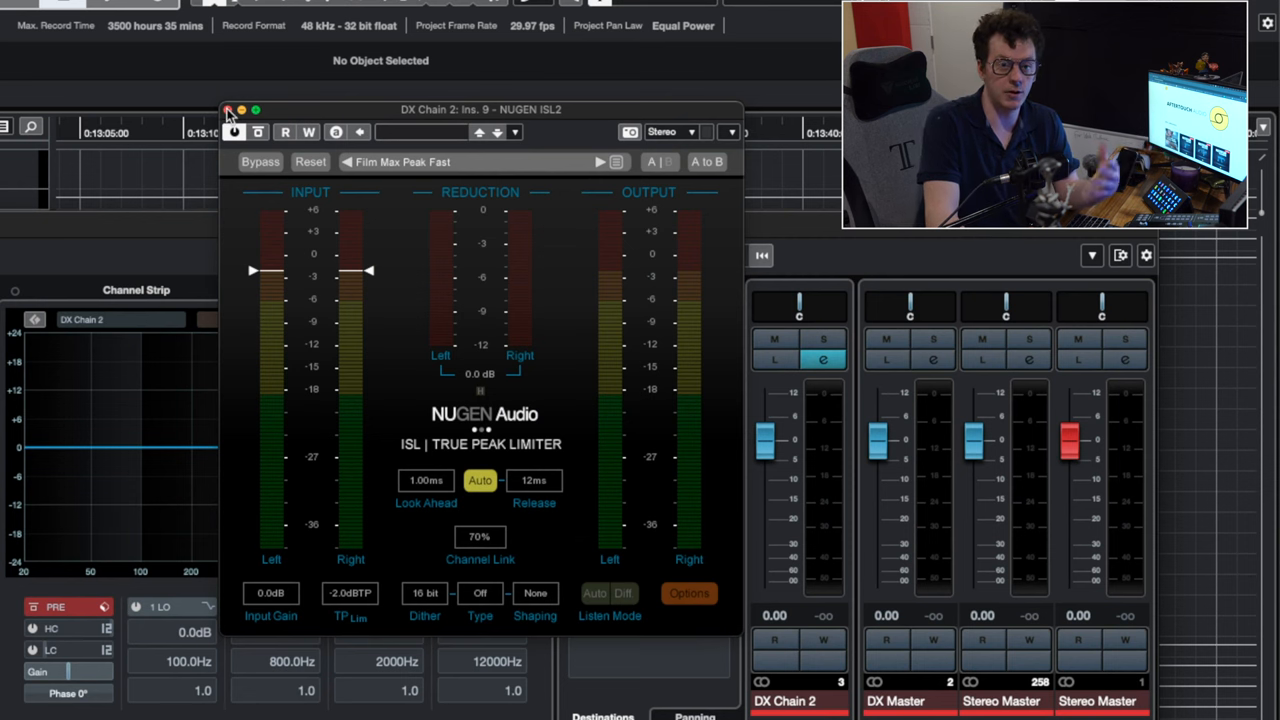
Switch Channel Settings to DX Chain 2 and inspect its NUGEN ISL 2 true peak limiter.
click(228, 108)
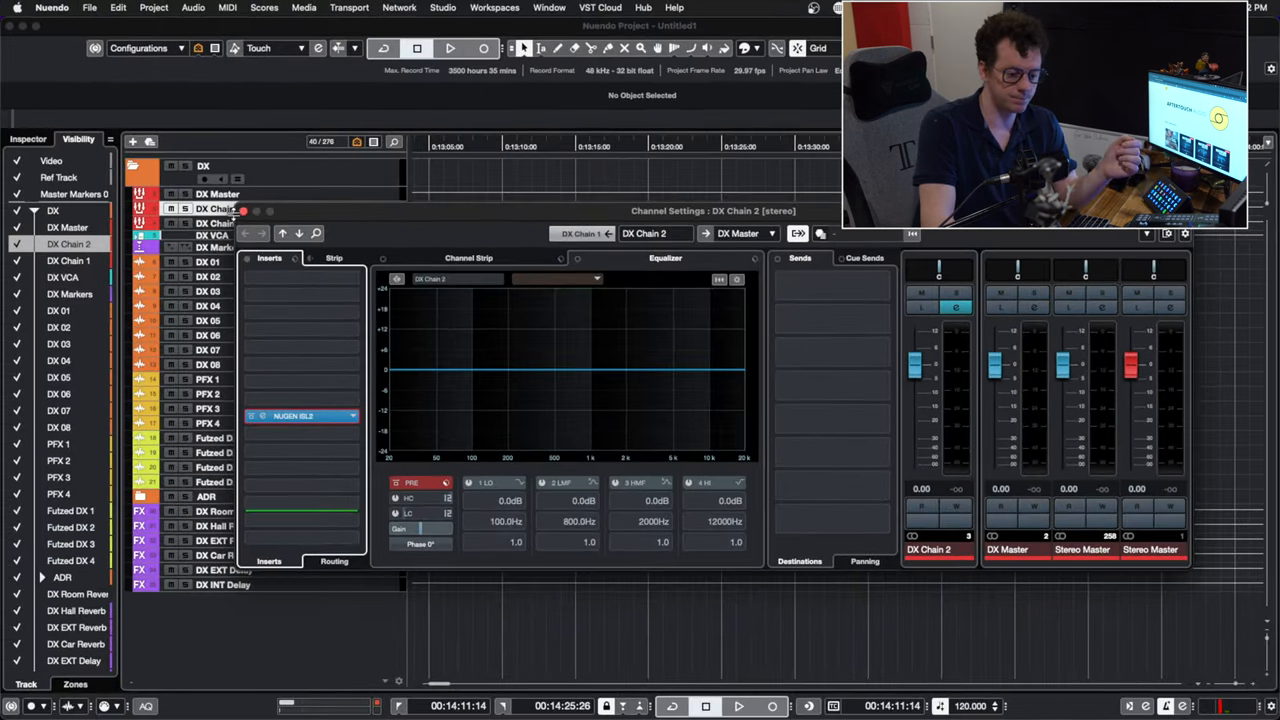
click(218, 192)
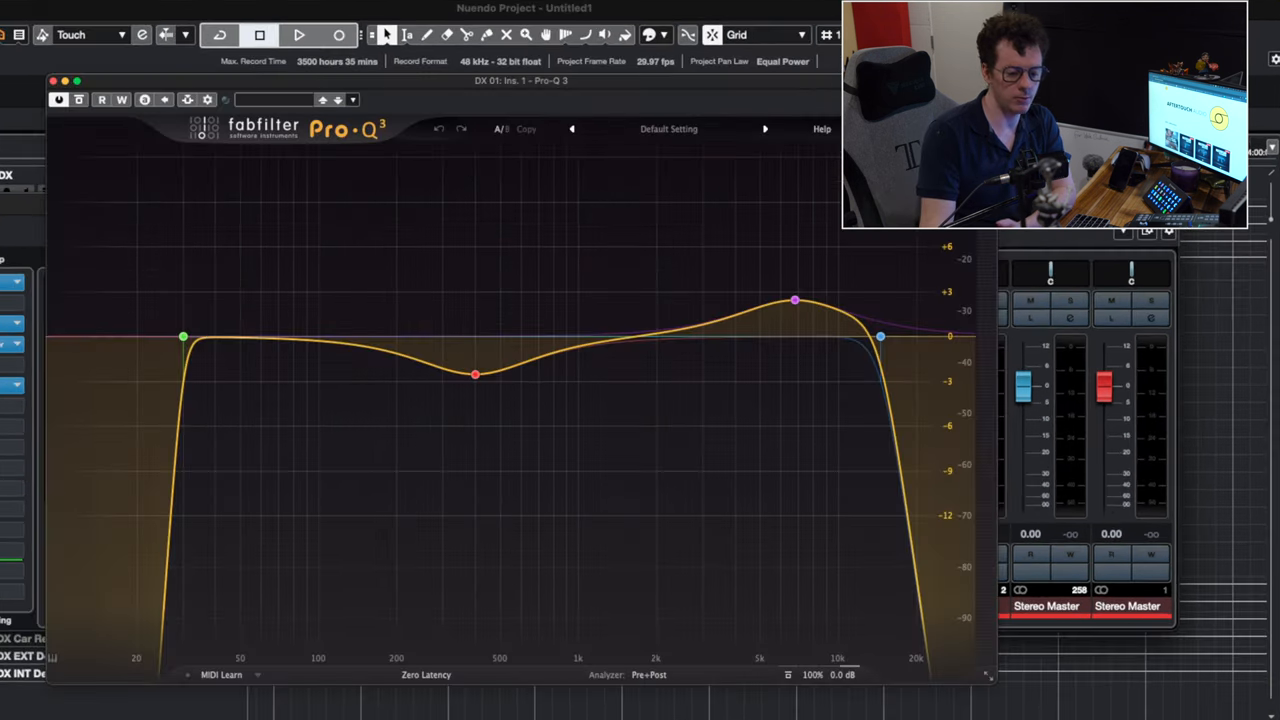
mouse_move(8, 282)
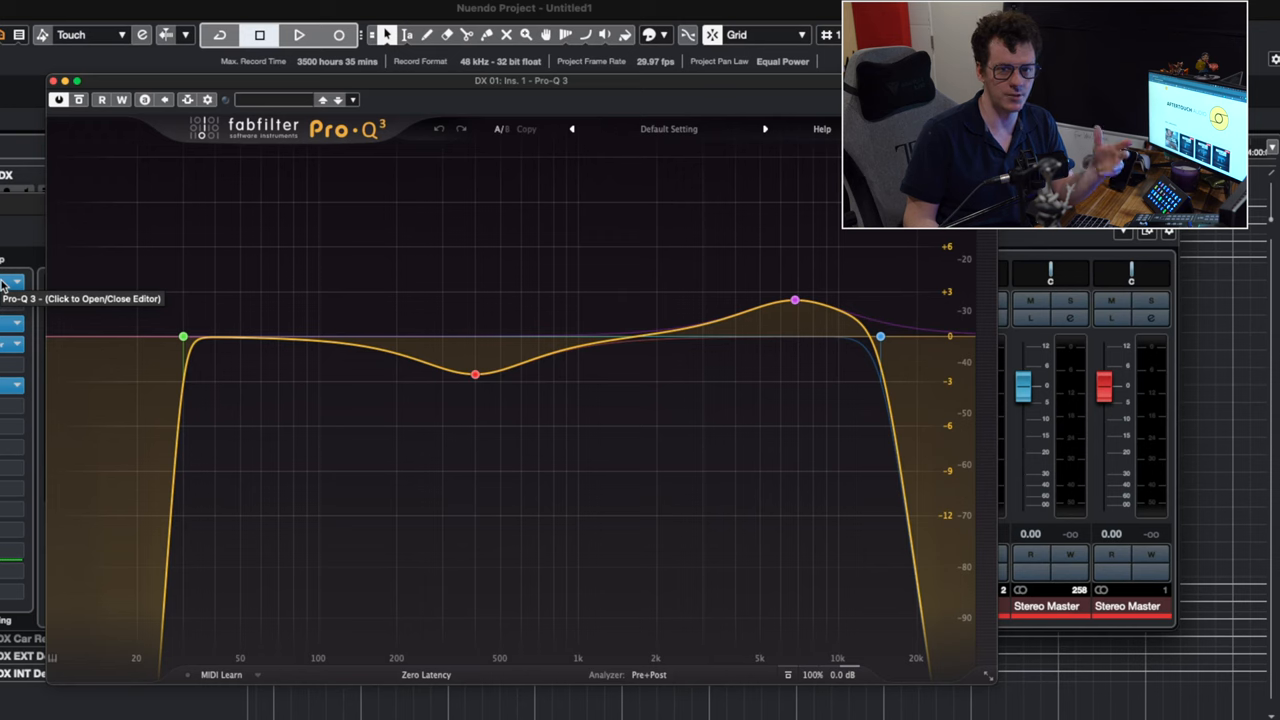
mouse_move(432, 348)
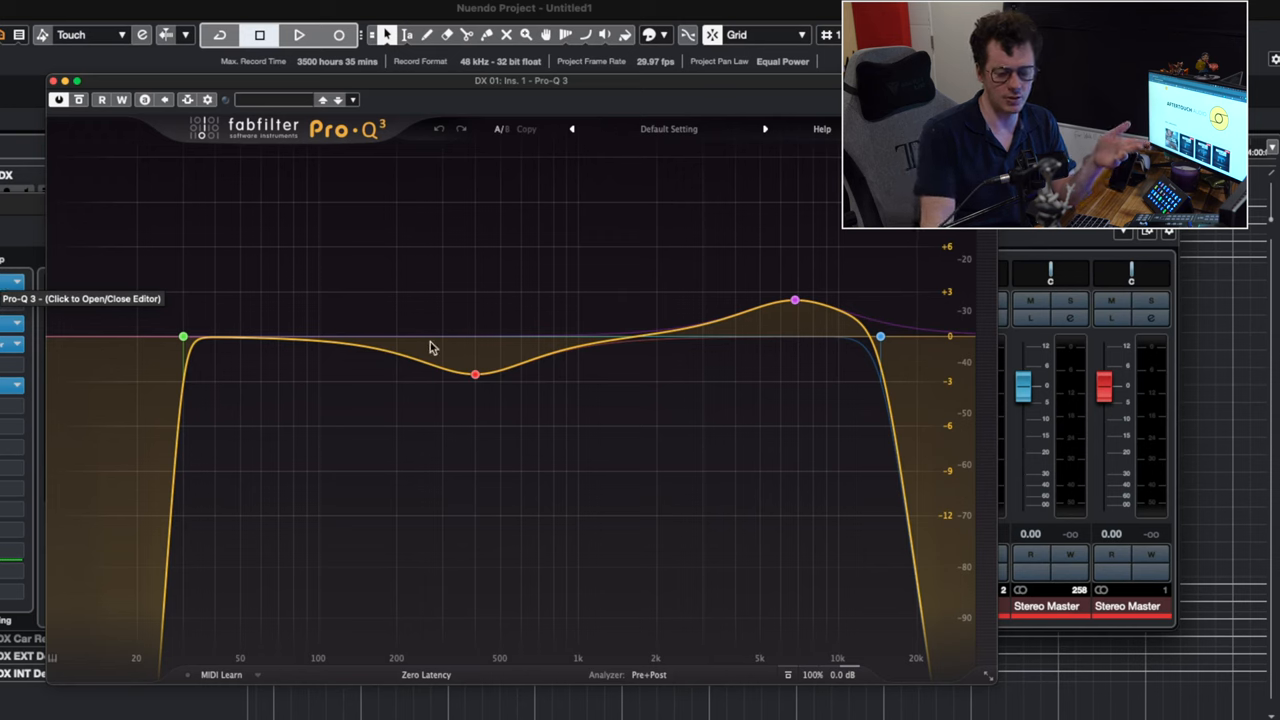
Close the Pro-Q 3 editor, leaving DX 01's channel settings showing its reverb and delay sends.
click(476, 374)
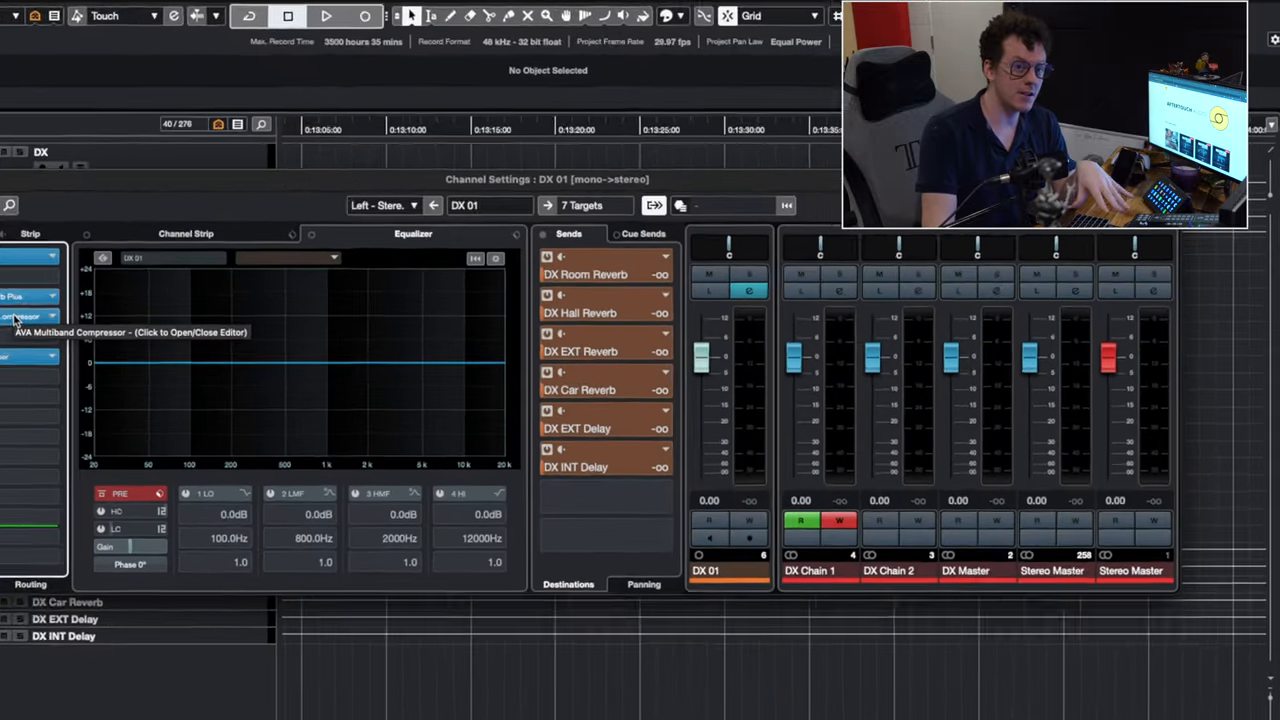
click(24, 316)
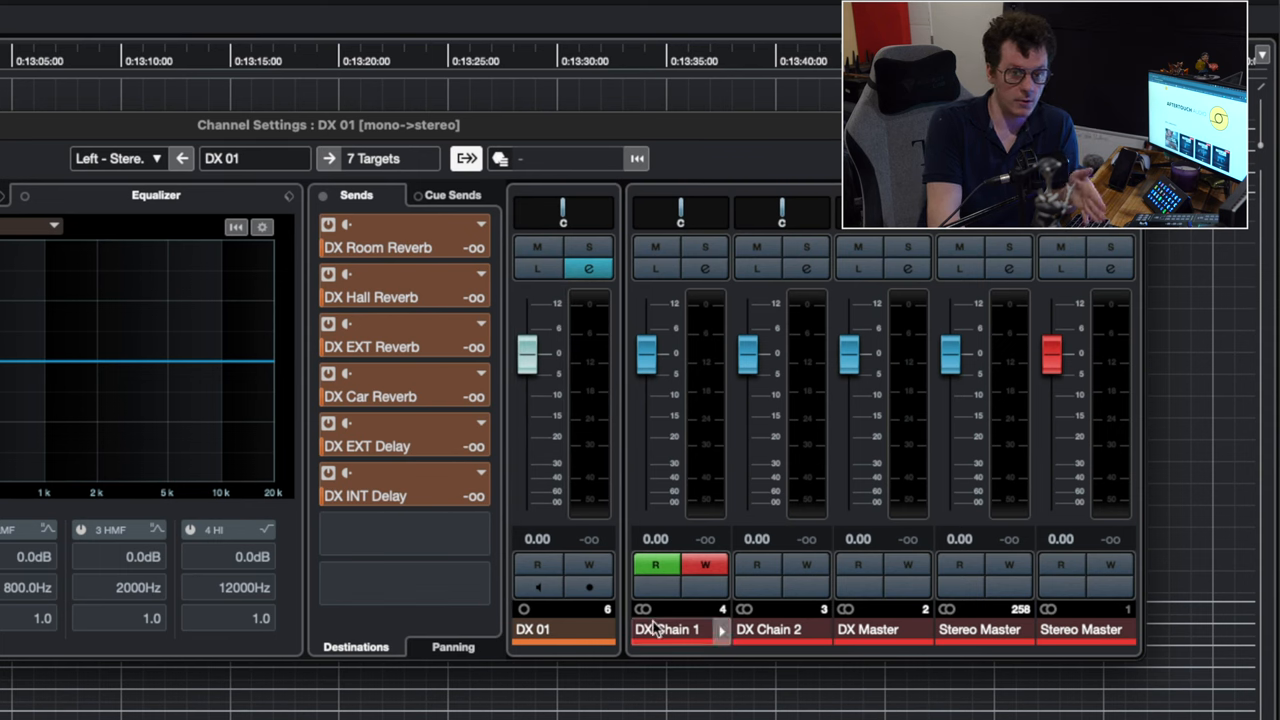
mouse_move(724, 624)
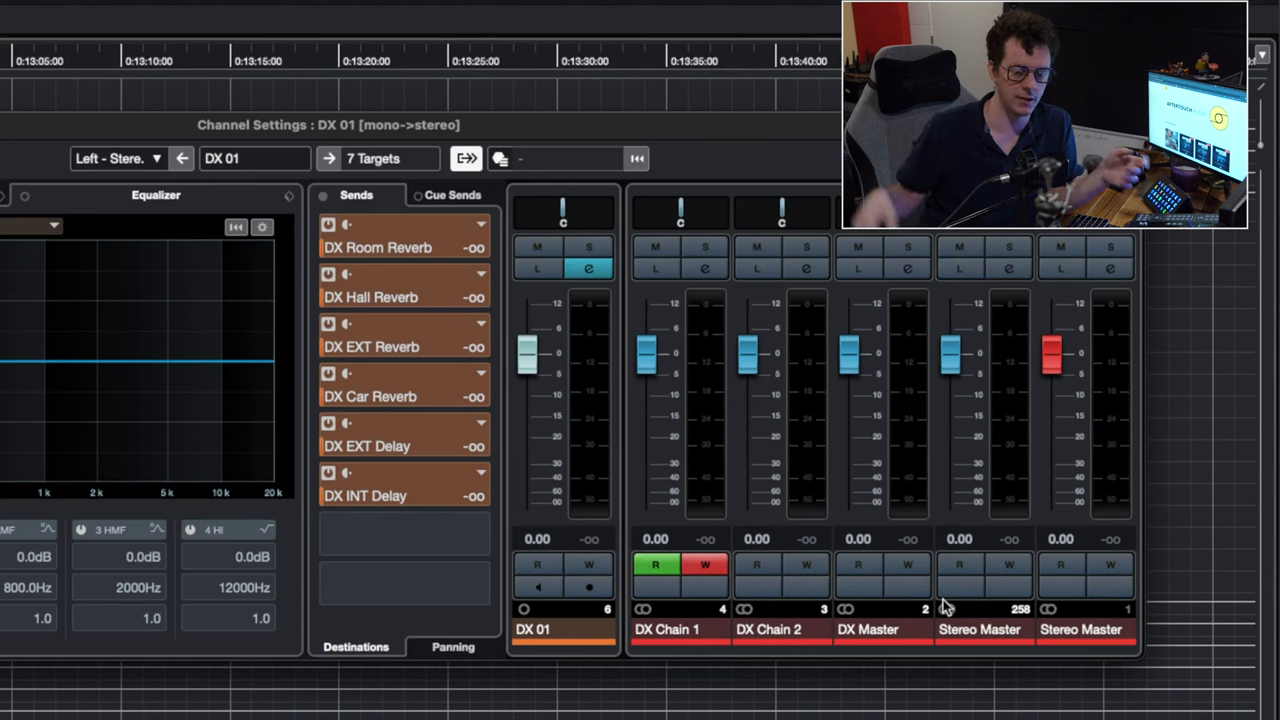
mouse_move(892, 468)
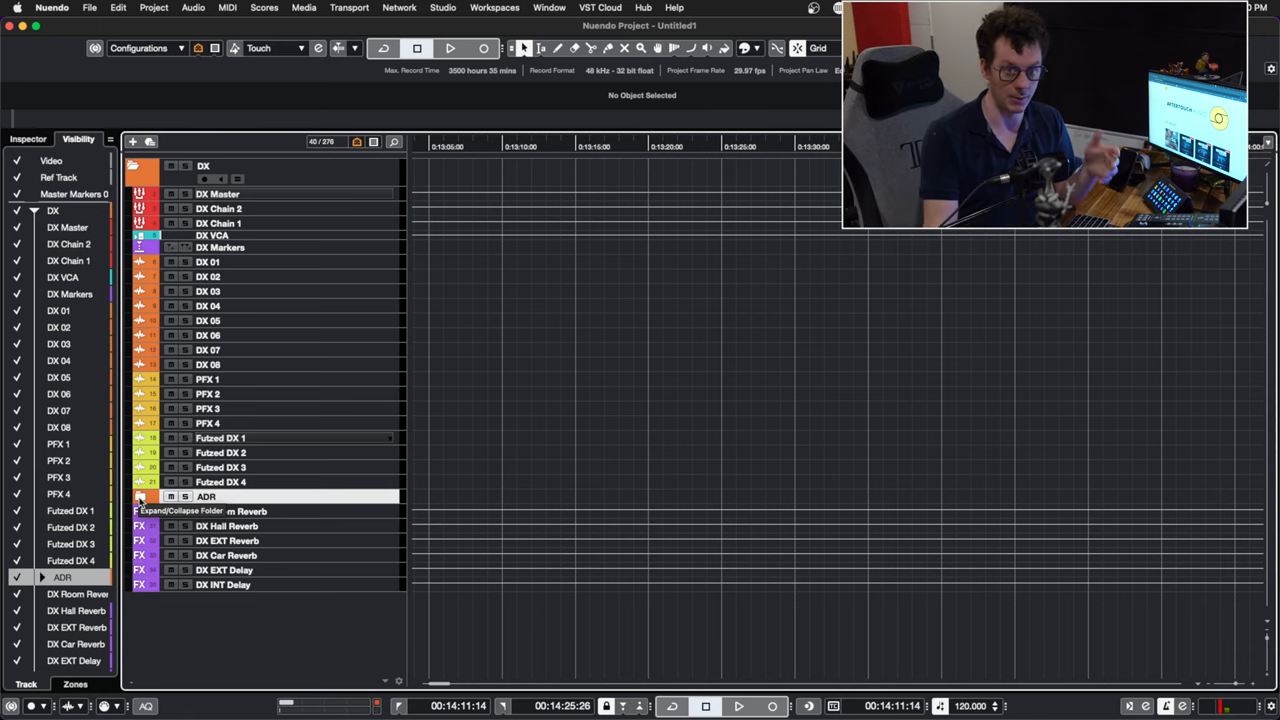
Expand the ADR folder and bring up ADR 1's channel settings with its DX reverb and delay sends.
click(140, 496)
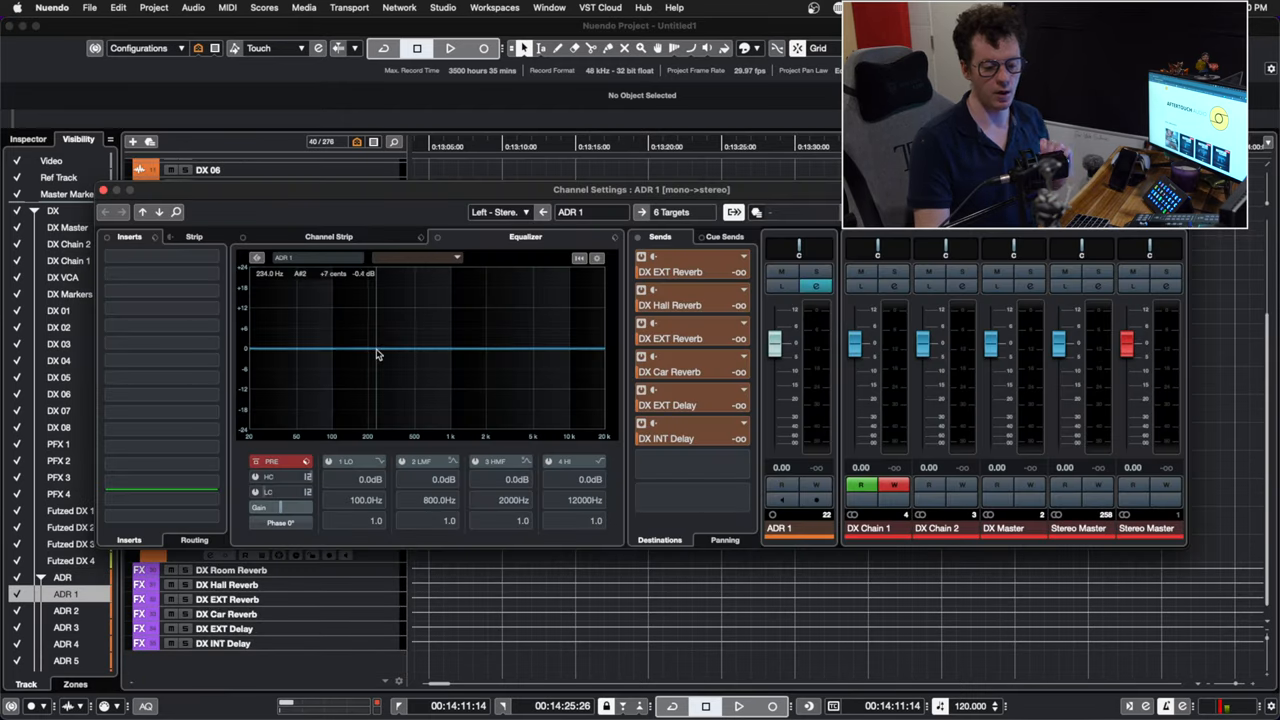
drag(378, 356, 372, 340)
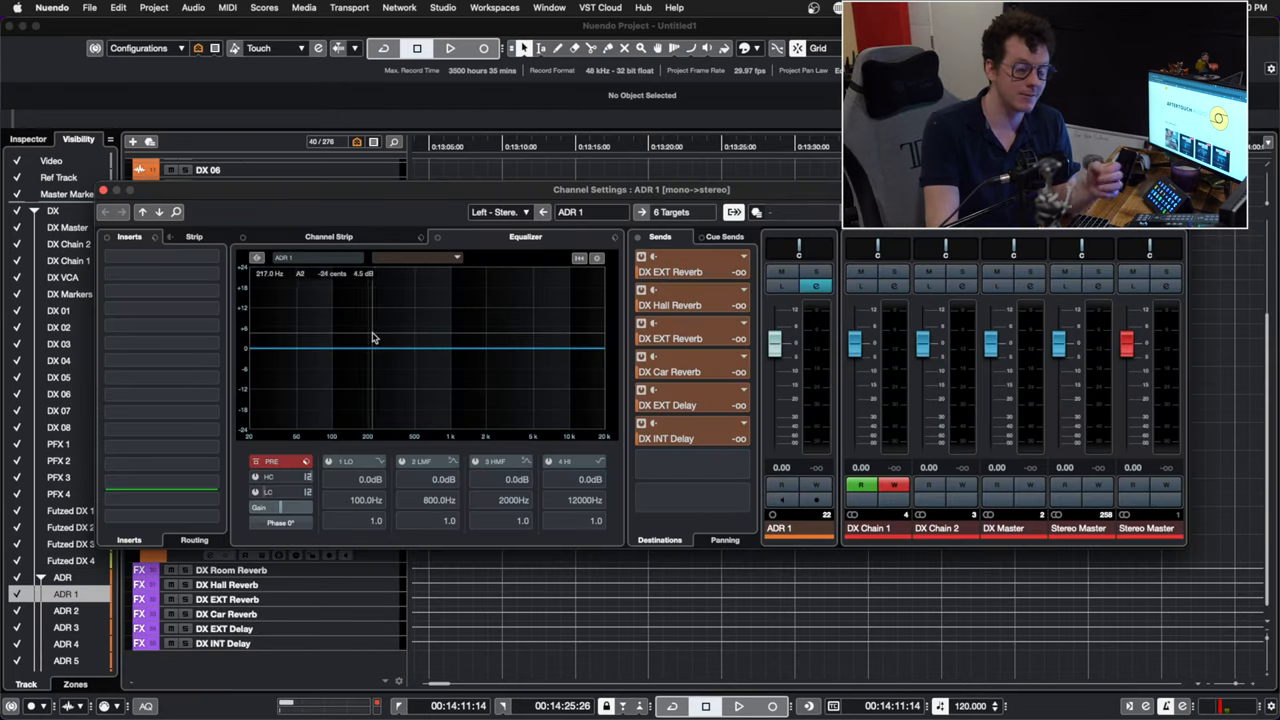